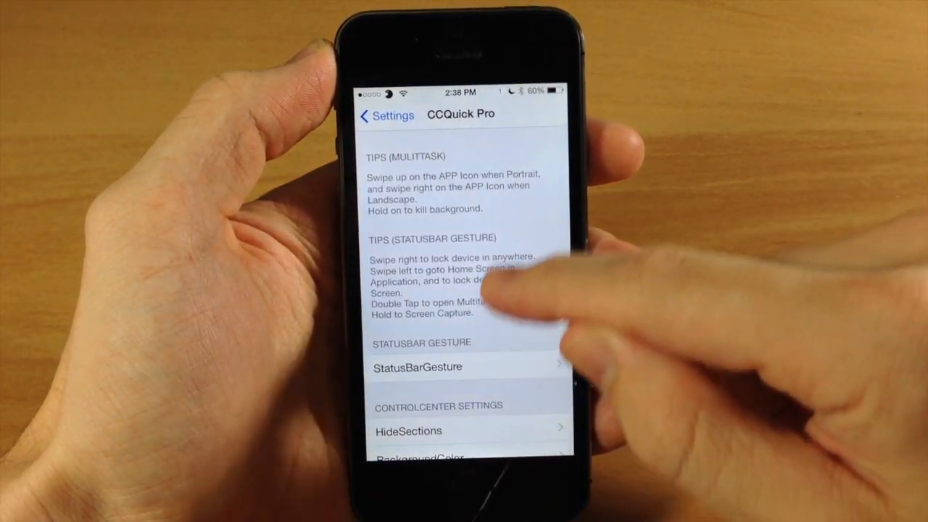
- Open StatusBarGesture and review swipe right, swipe left, double tap and hold, all enabled
{"action": "left_click", "coordinate": [418, 366]}
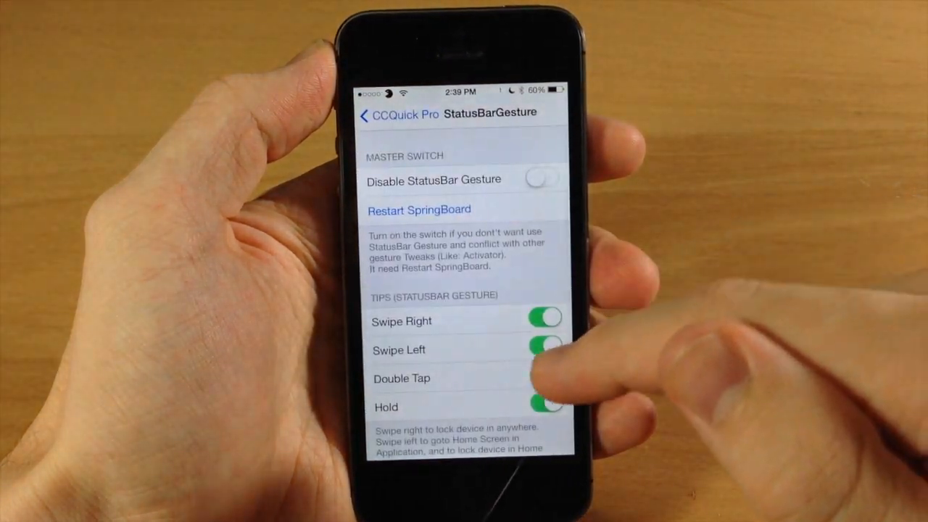
{"action": "scroll", "scroll_direction": "down", "scroll_amount": 3}
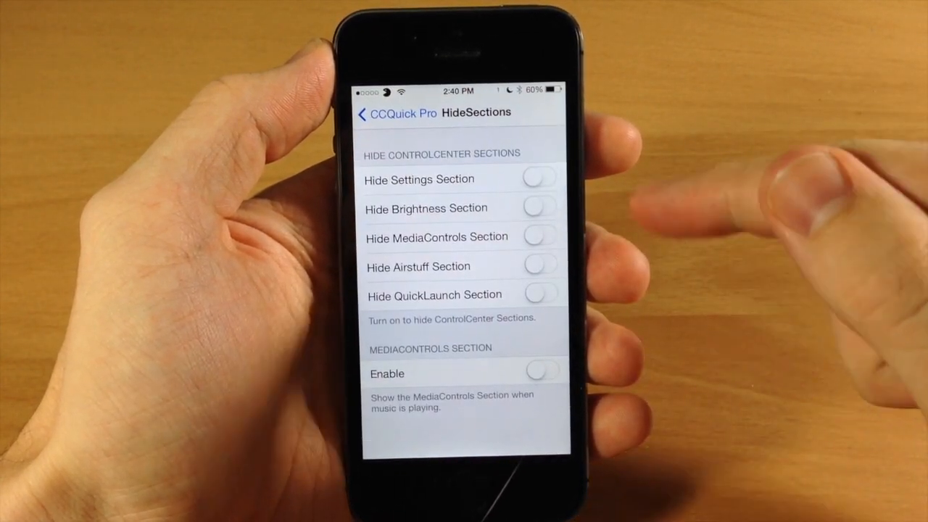
- Toggle HideSections switches until only Hide MediaControls Section is on, then dismiss the Control Center preview
{"action": "scroll", "scroll_direction": "down", "scroll_amount": 3}
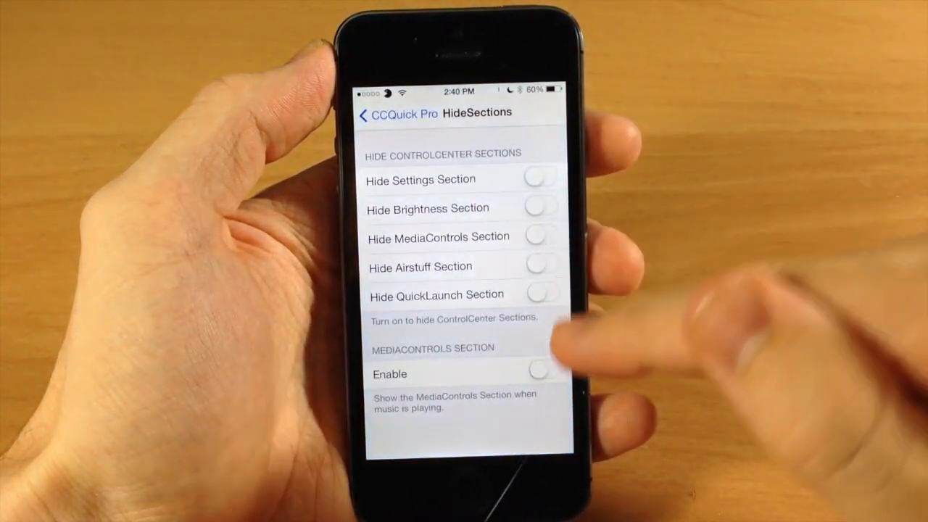
{"action": "left_click", "coordinate": [543, 237]}
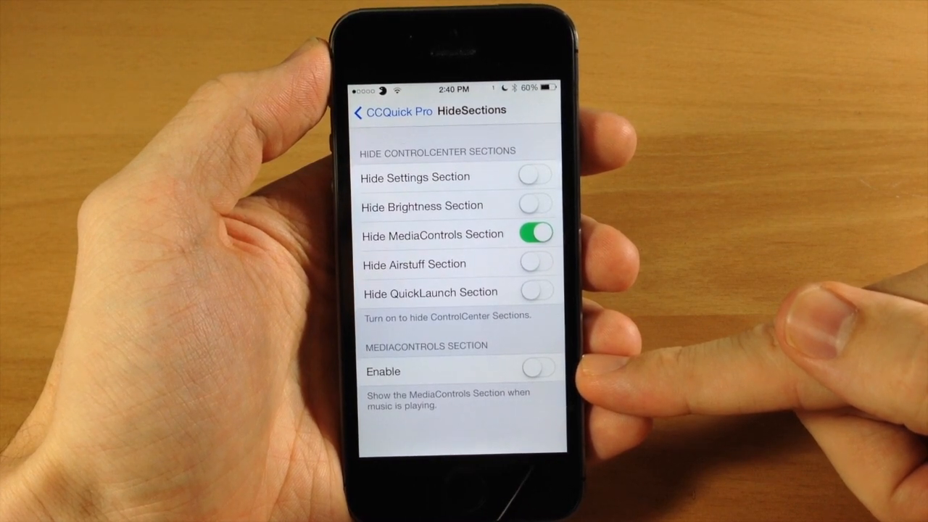
{"action": "left_click", "coordinate": [538, 371]}
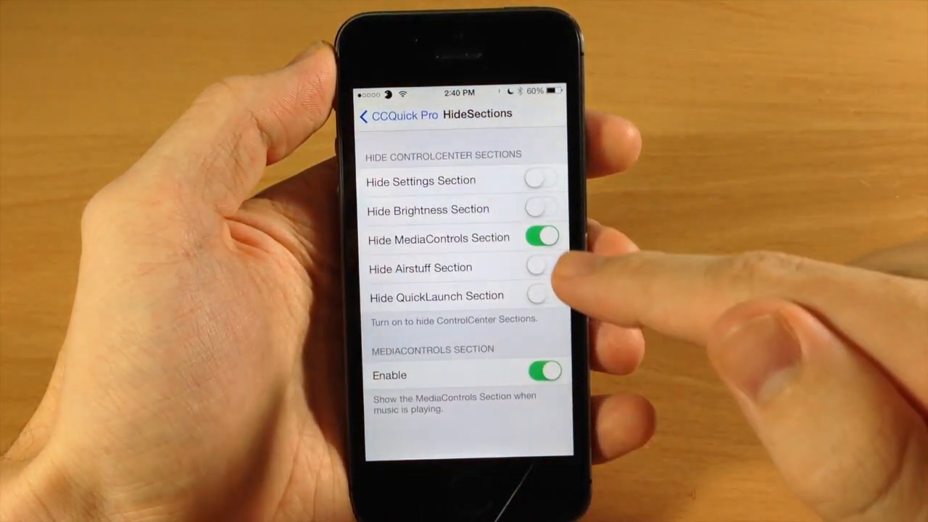
{"action": "left_click", "coordinate": [542, 181]}
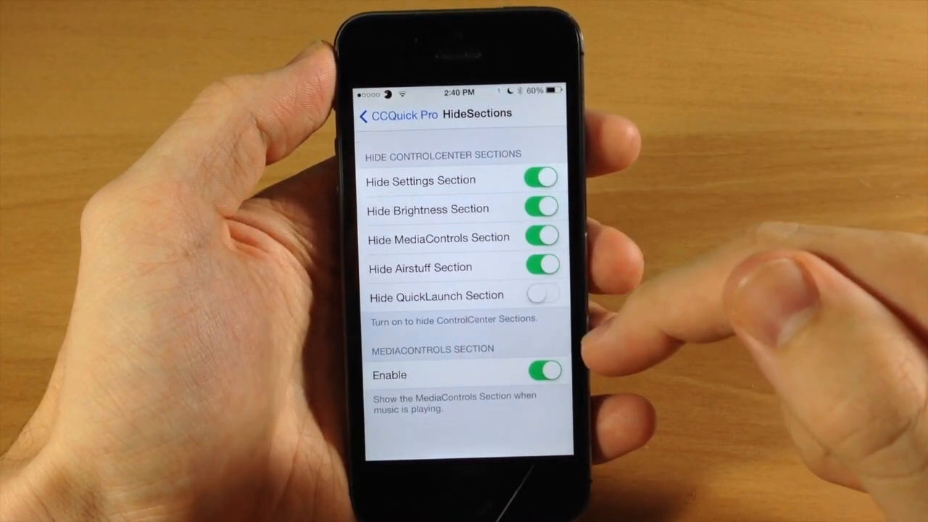
{"action": "left_click", "coordinate": [542, 294]}
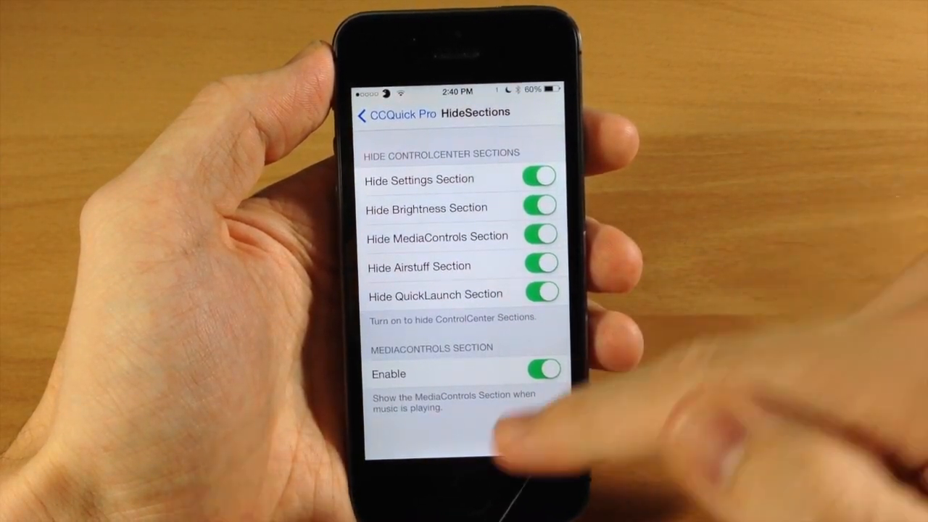
{"action": "left_click", "coordinate": [541, 294]}
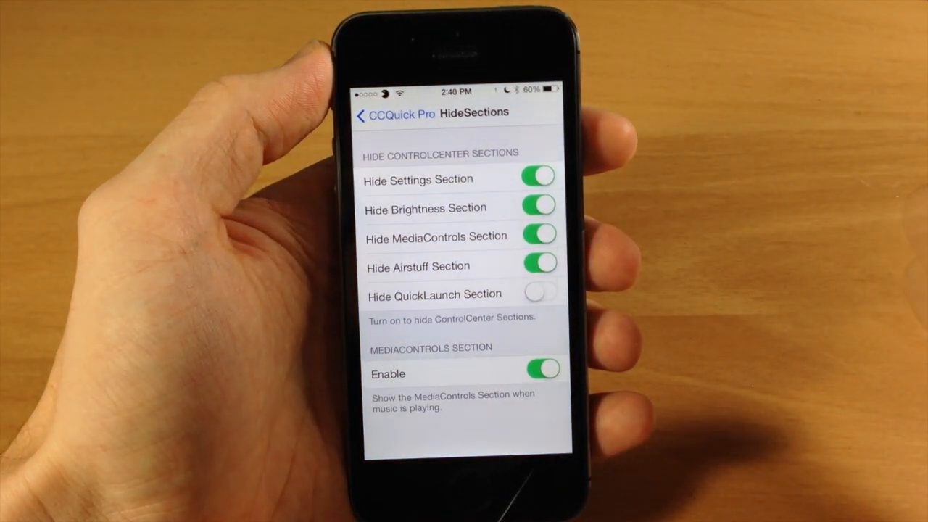
{"action": "left_click", "coordinate": [540, 179]}
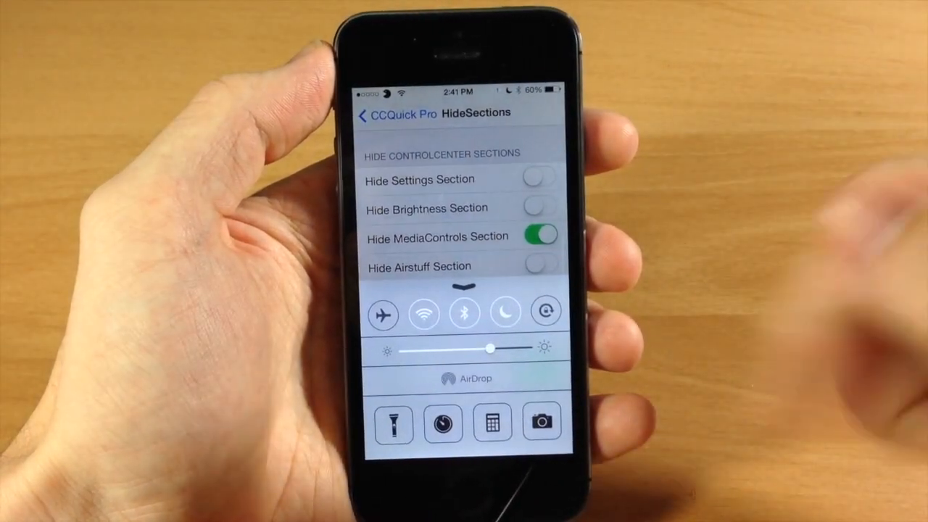
{"action": "left_click", "coordinate": [383, 115]}
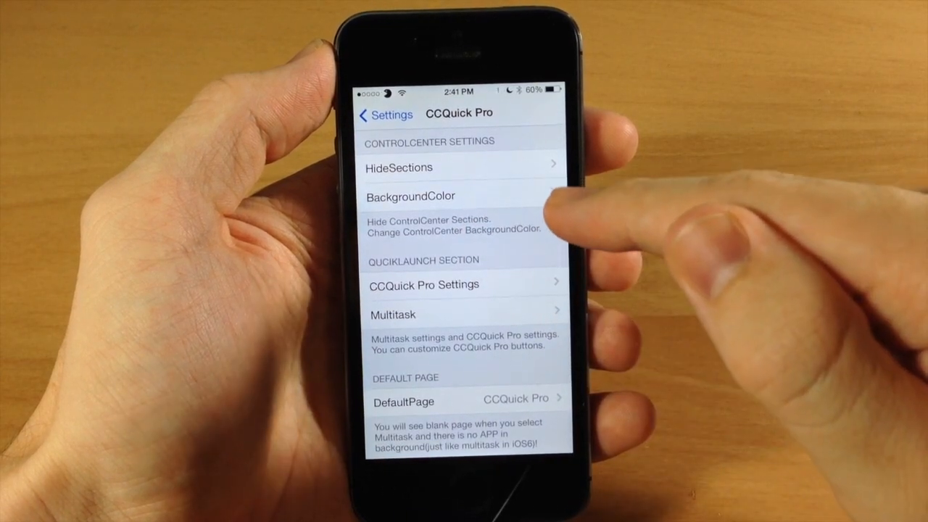
- Switch on BackgroundColor and drag one of its colour level sliders
{"action": "left_click", "coordinate": [410, 197]}
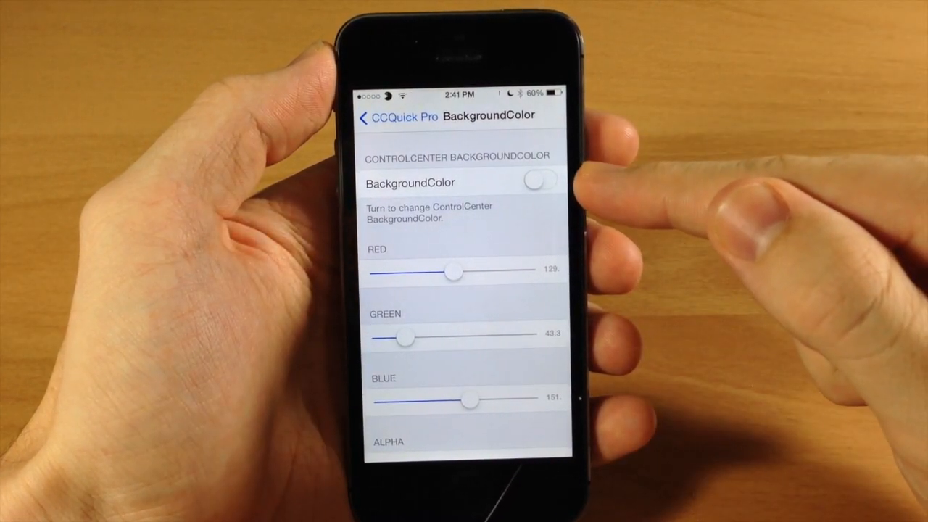
{"action": "left_click", "coordinate": [542, 181]}
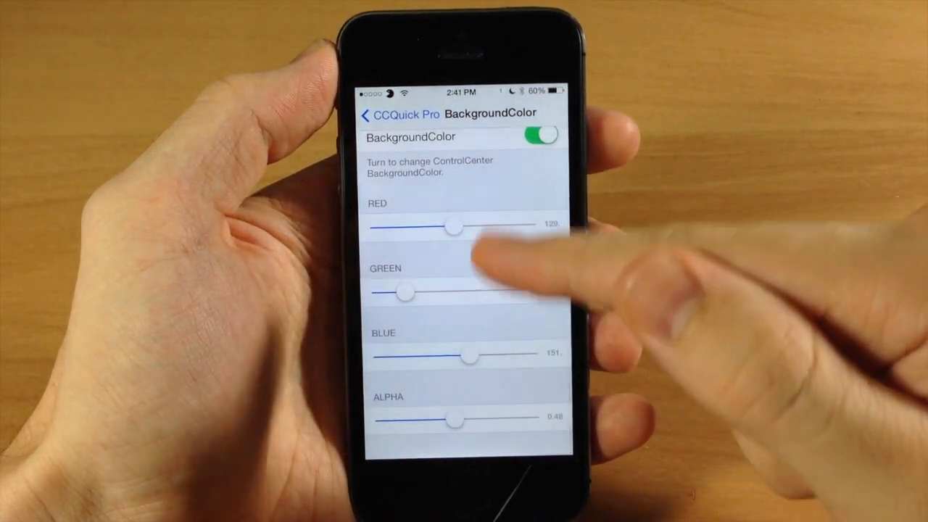
{"action": "left_click_drag", "start_coordinate": [455, 227], "coordinate": [399, 229]}
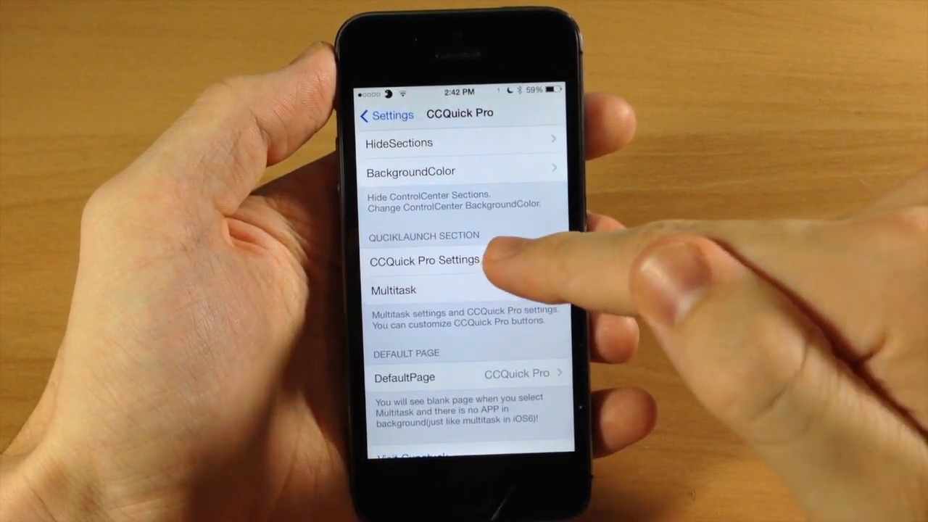
- Drag Clock above FlashLight in the CCQUICK INCLUDE list
{"action": "left_click", "coordinate": [423, 260]}
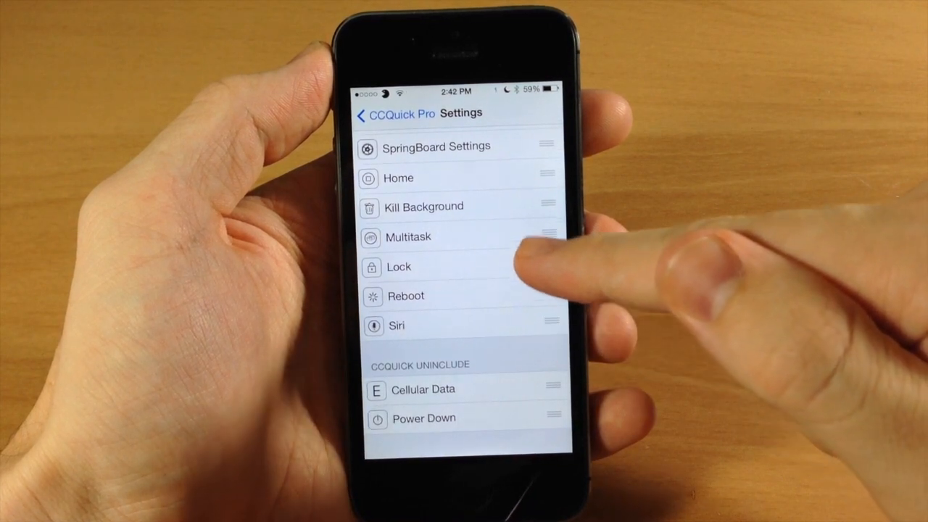
{"action": "mouse_move", "coordinate": [508, 210]}
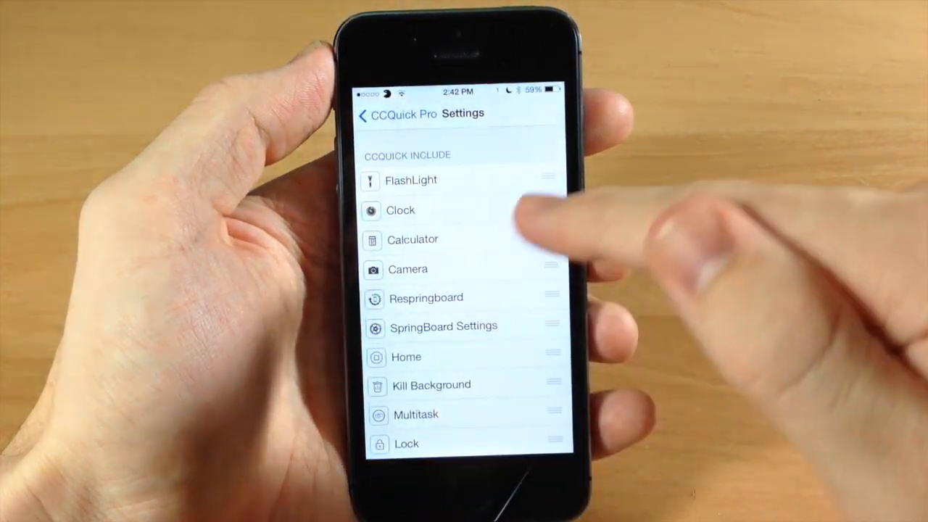
{"action": "left_click_drag", "start_coordinate": [549, 176], "coordinate": [549, 211]}
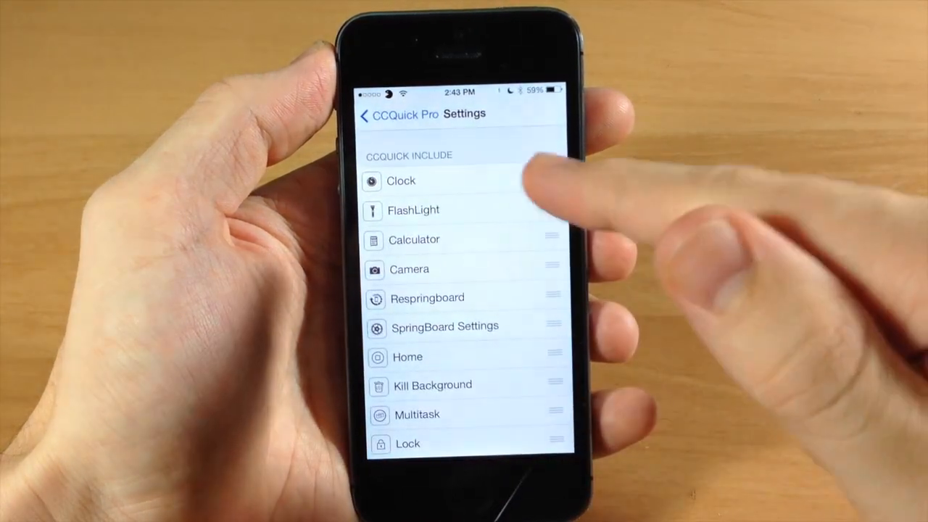
{"action": "scroll", "scroll_direction": "down", "scroll_amount": 3}
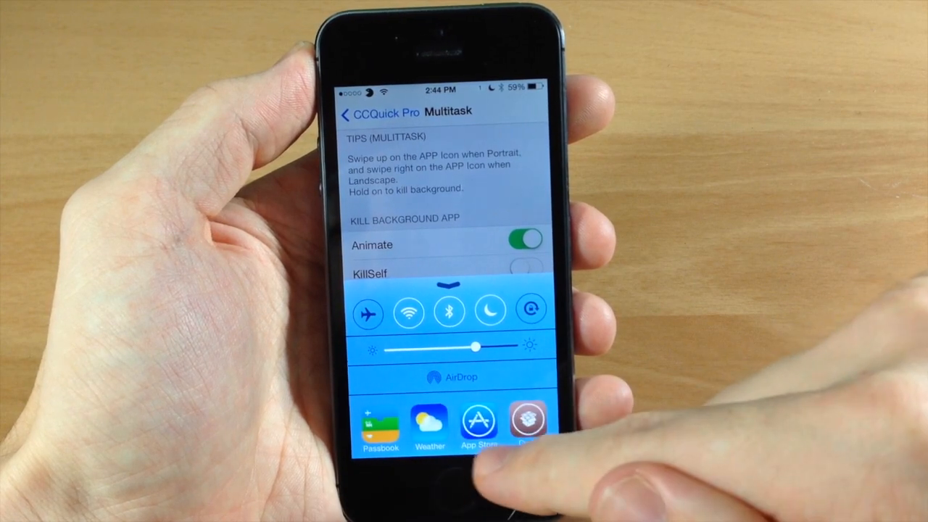
- Kill the running background apps from the Multitask page, then reopen Settings
{"action": "left_click", "coordinate": [380, 427]}
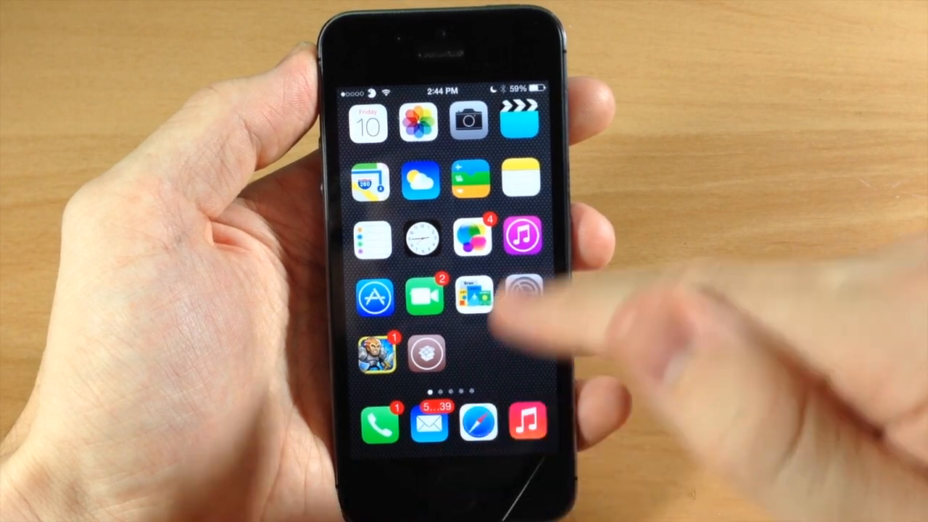
{"action": "left_click", "coordinate": [471, 298]}
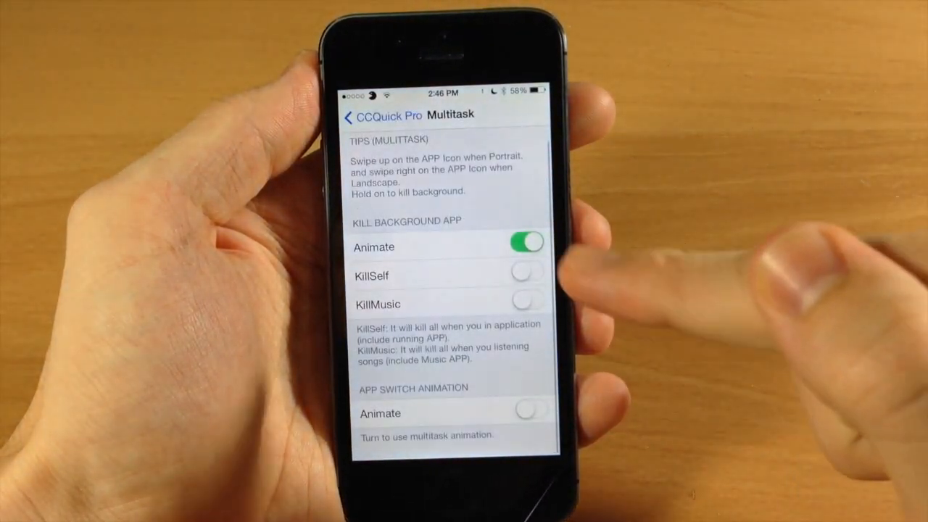
- Switch Animate off and KillSelf and KillMusic on under KILL BACKGROUND APP
{"action": "left_click", "coordinate": [527, 248]}
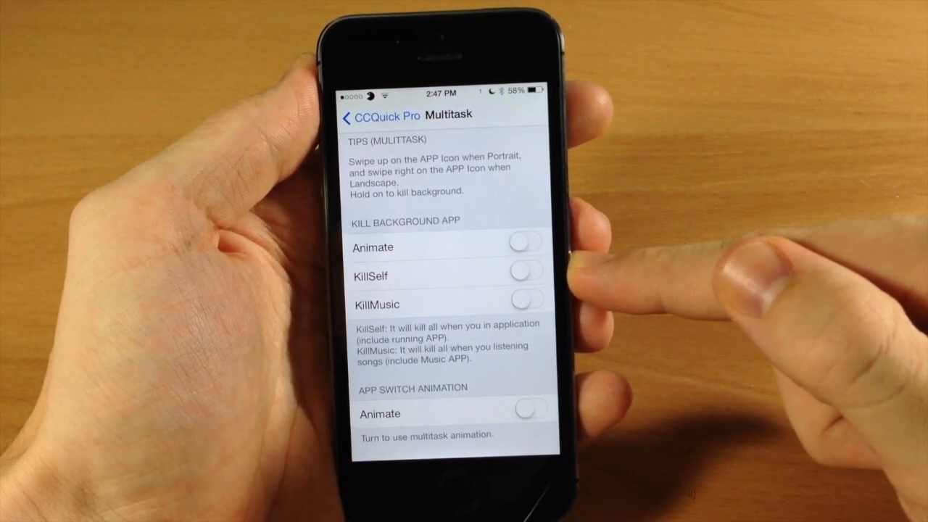
{"action": "left_click", "coordinate": [525, 276]}
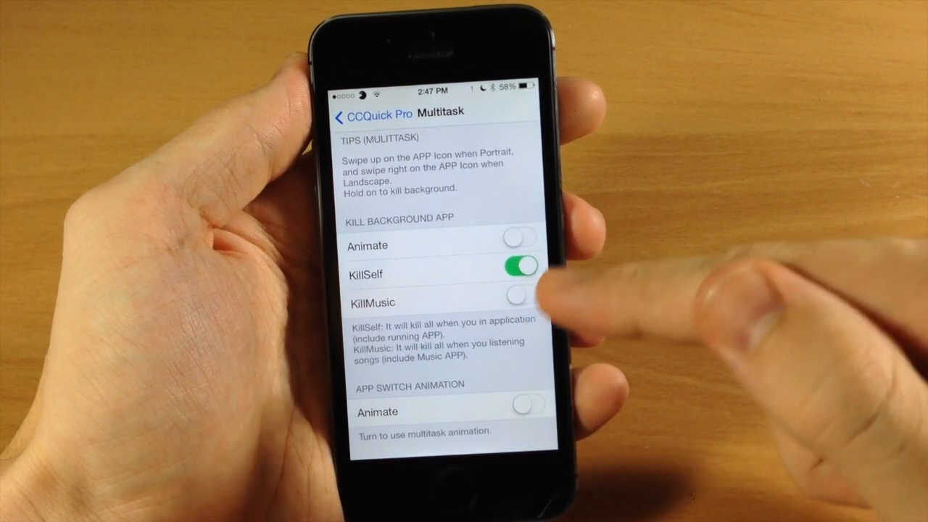
{"action": "left_click", "coordinate": [523, 297]}
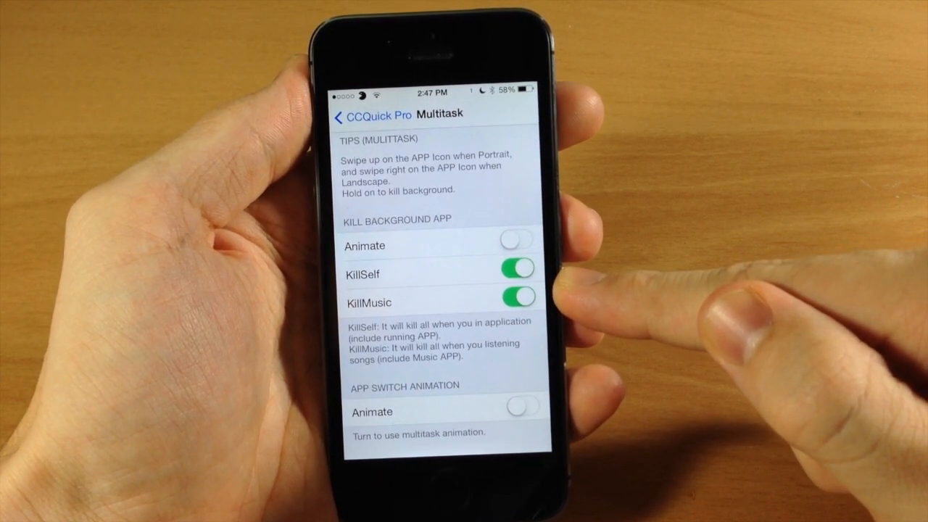
{"action": "left_click", "coordinate": [516, 295]}
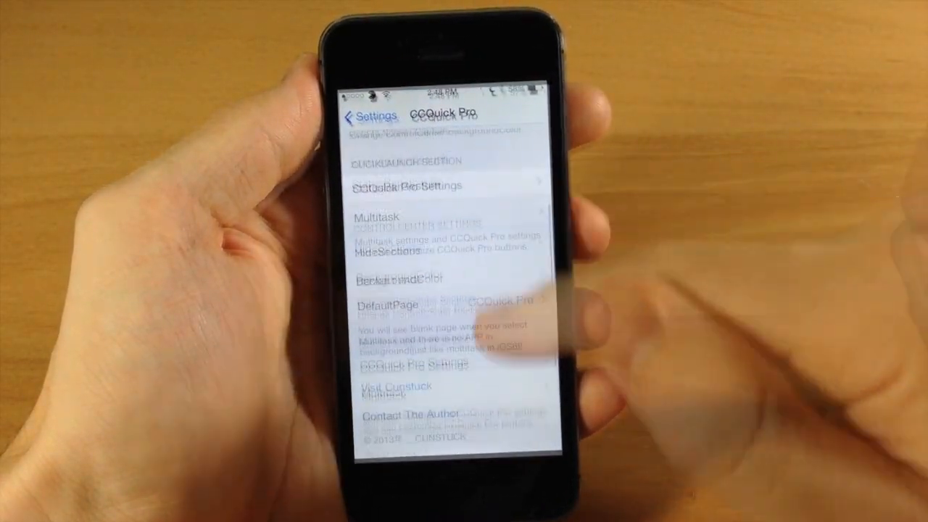
- Check DefaultPage, keeping CCQuick Pro as the default page
{"action": "left_click", "coordinate": [396, 305]}
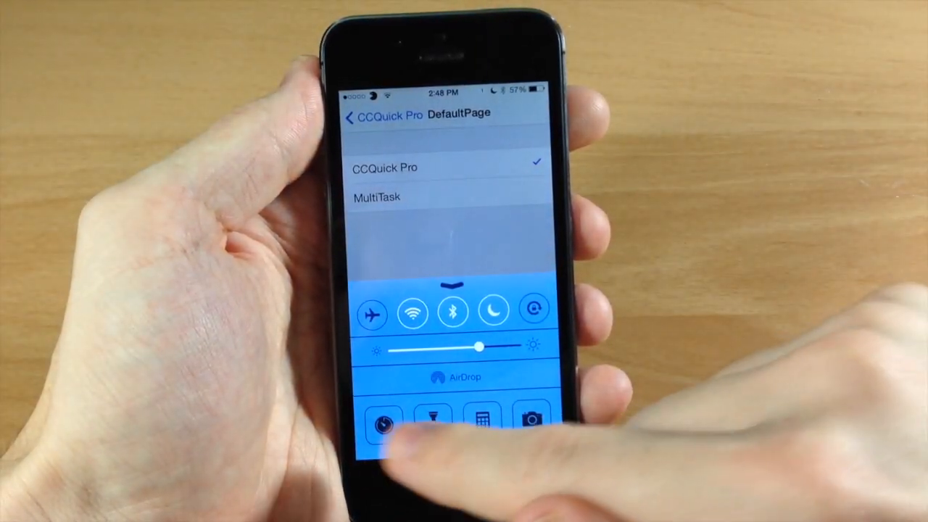
{"action": "left_click", "coordinate": [446, 198]}
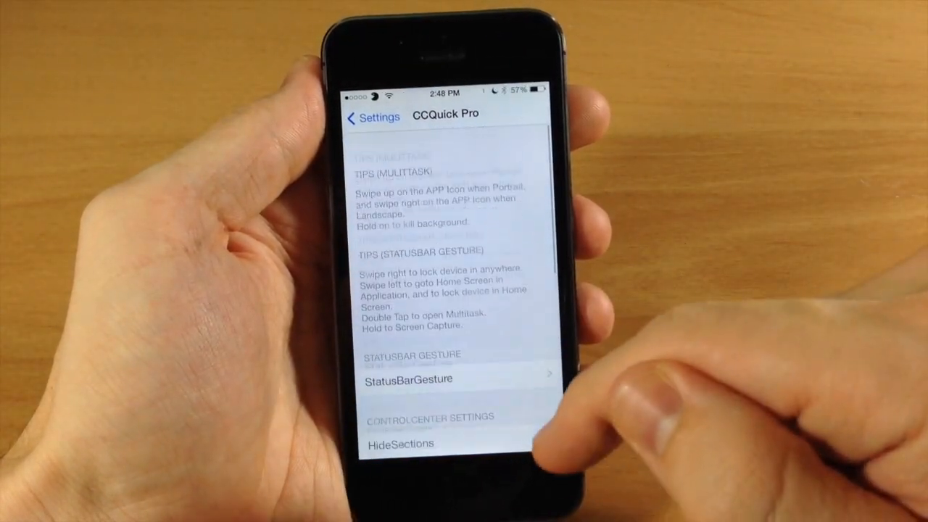
- Go back from CCQuick Pro to the main iOS Settings list
{"action": "left_click", "coordinate": [372, 117]}
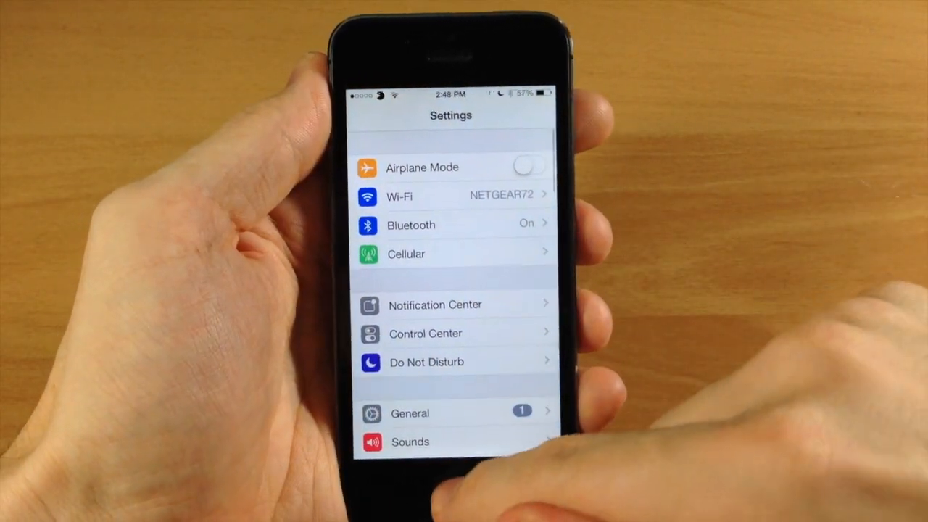